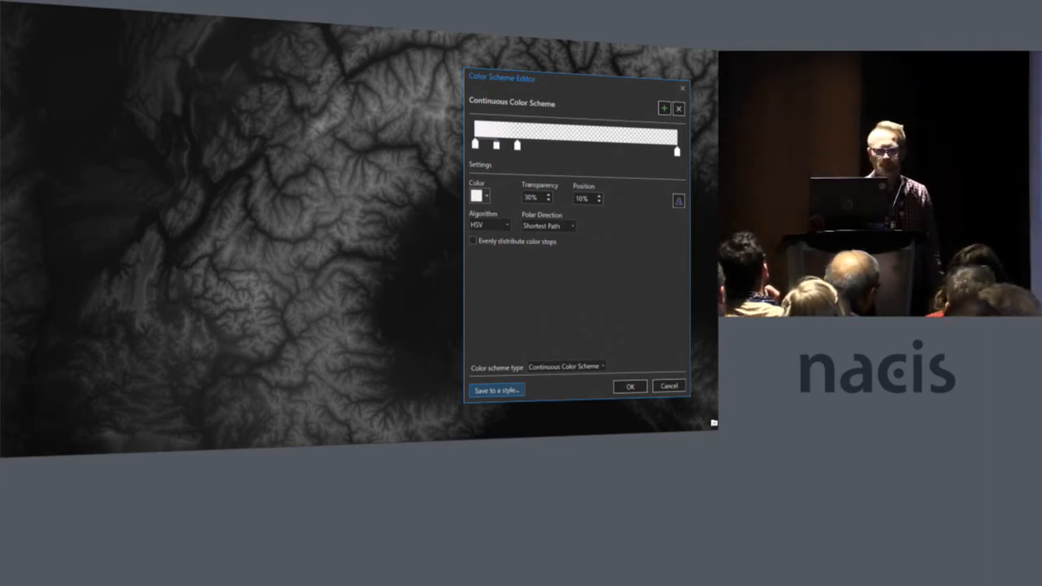
- Define the black, pink and gold colour stops with transparency and apply the ramp to the canyon imagery
click(630, 386)
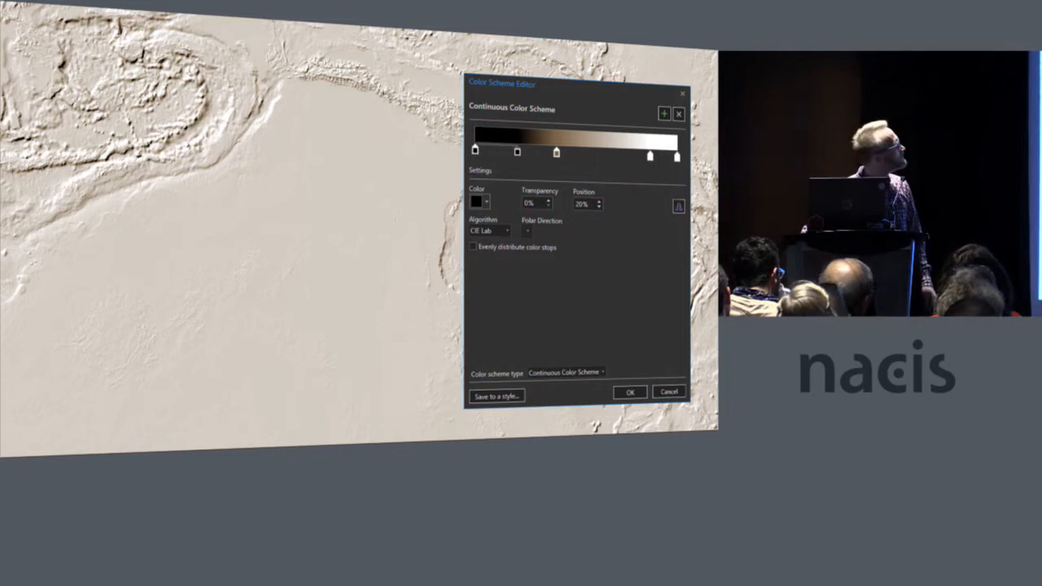
click(629, 391)
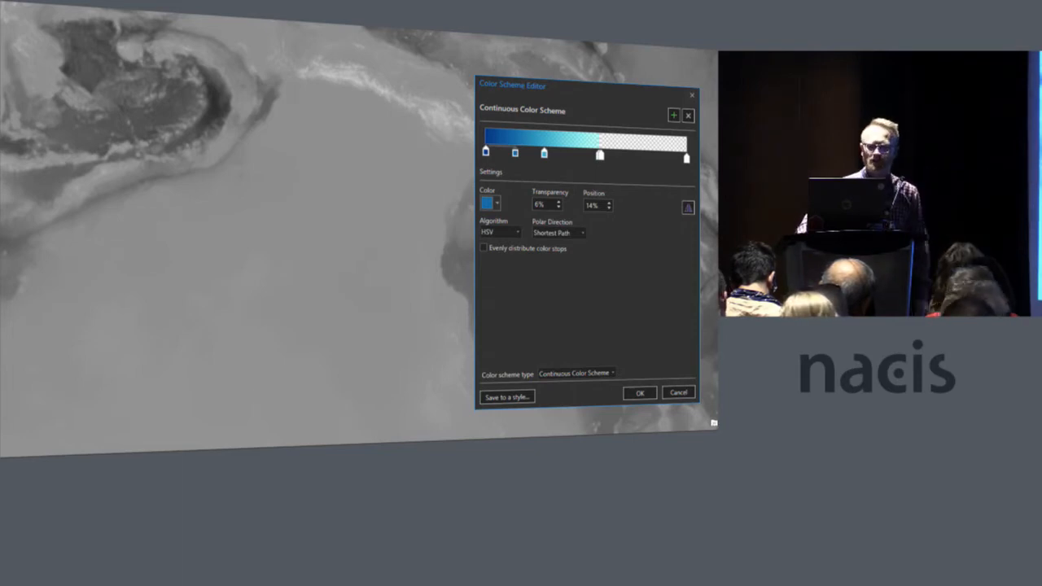
click(640, 392)
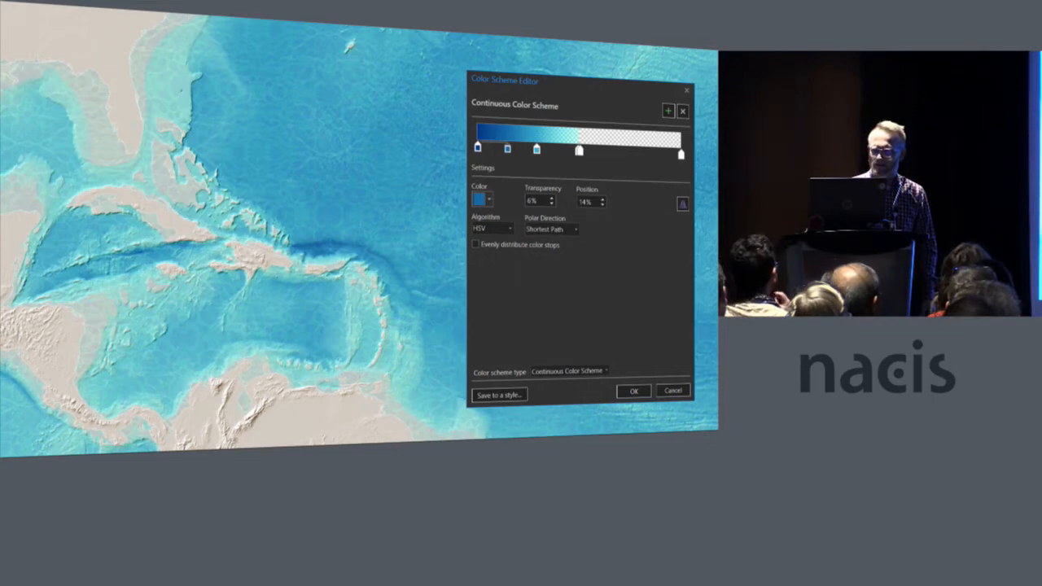
click(634, 391)
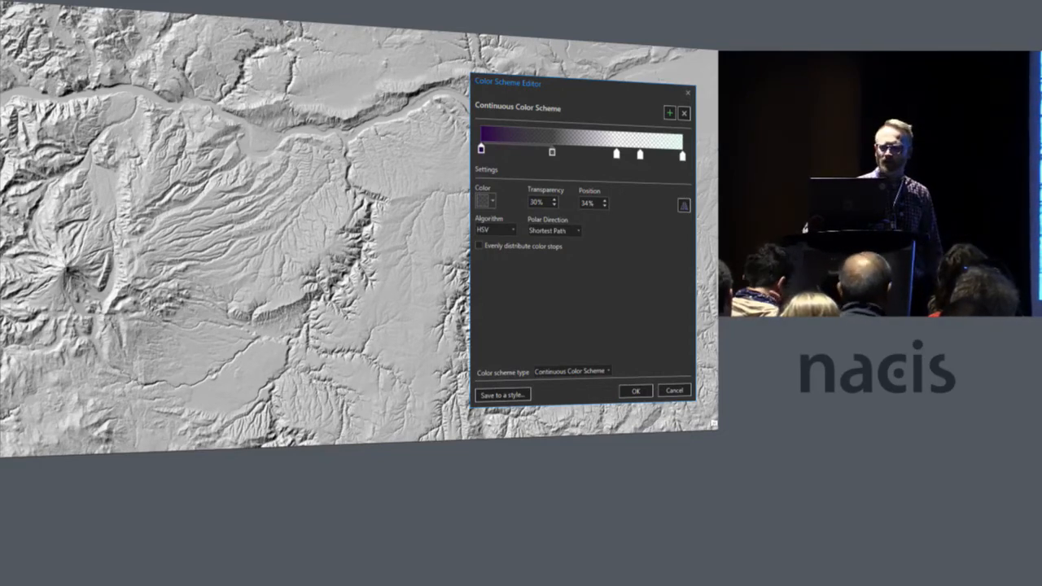
click(636, 391)
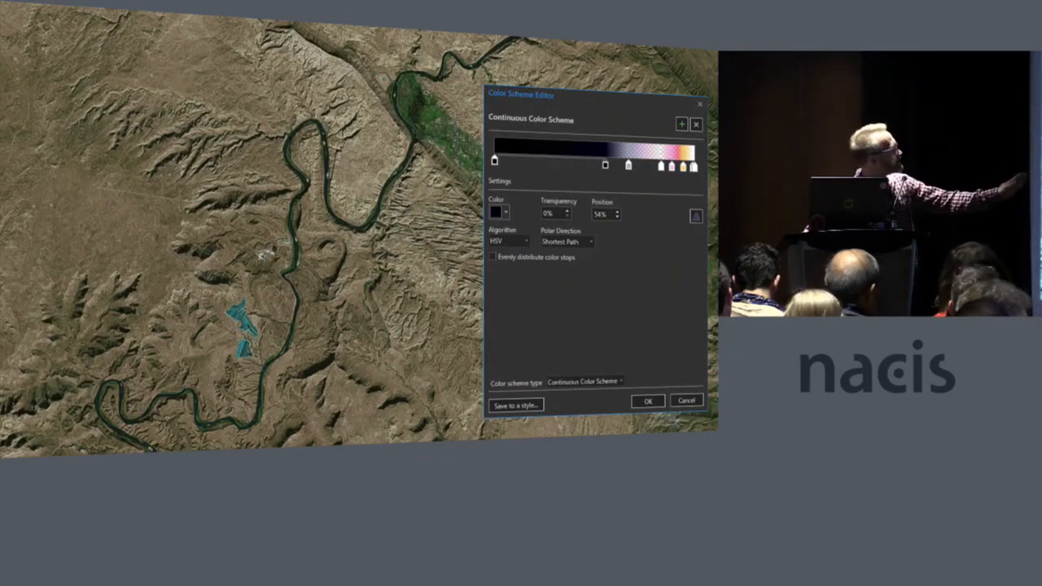
click(648, 400)
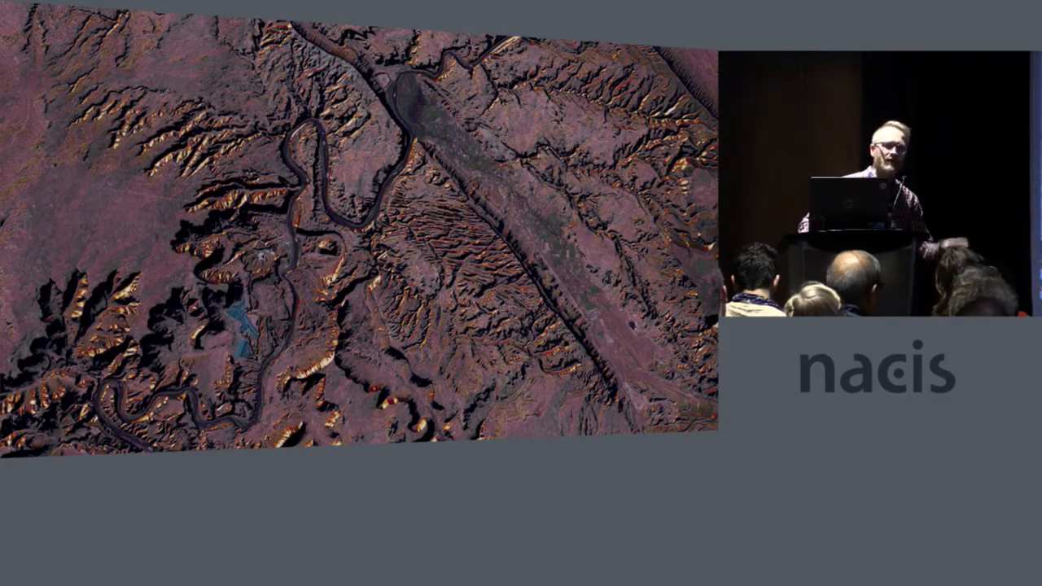